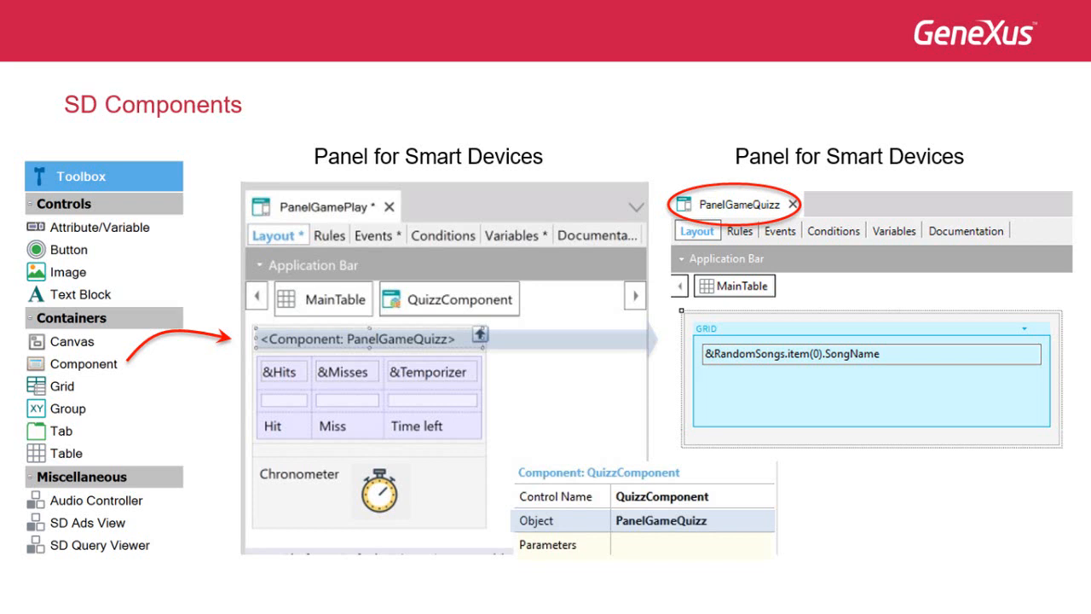
Advance from the SD Components slide to the Chronometer control slide
click(547, 545)
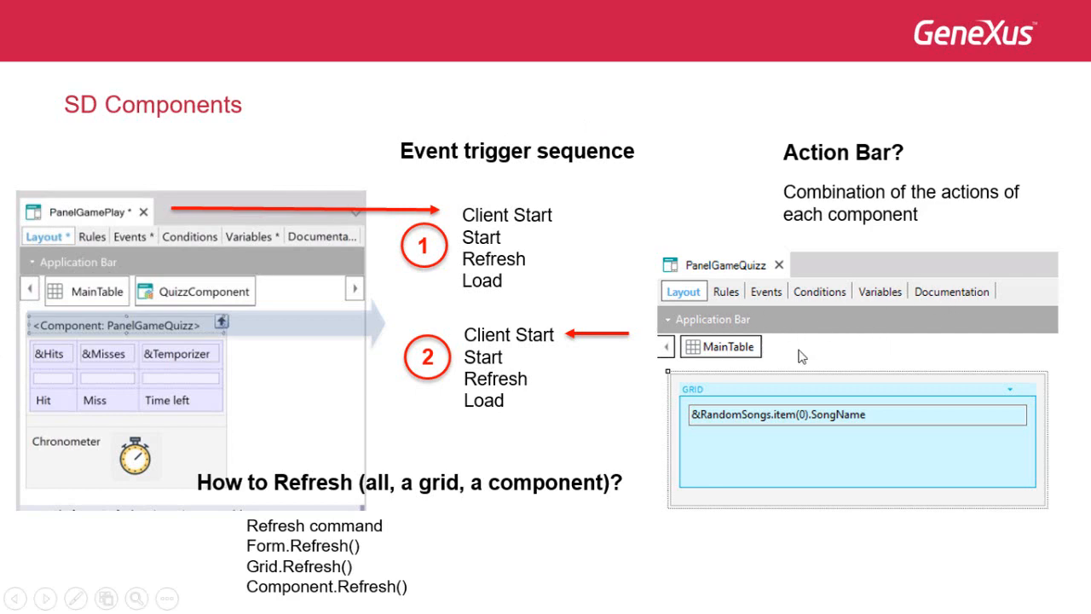
key(Right)
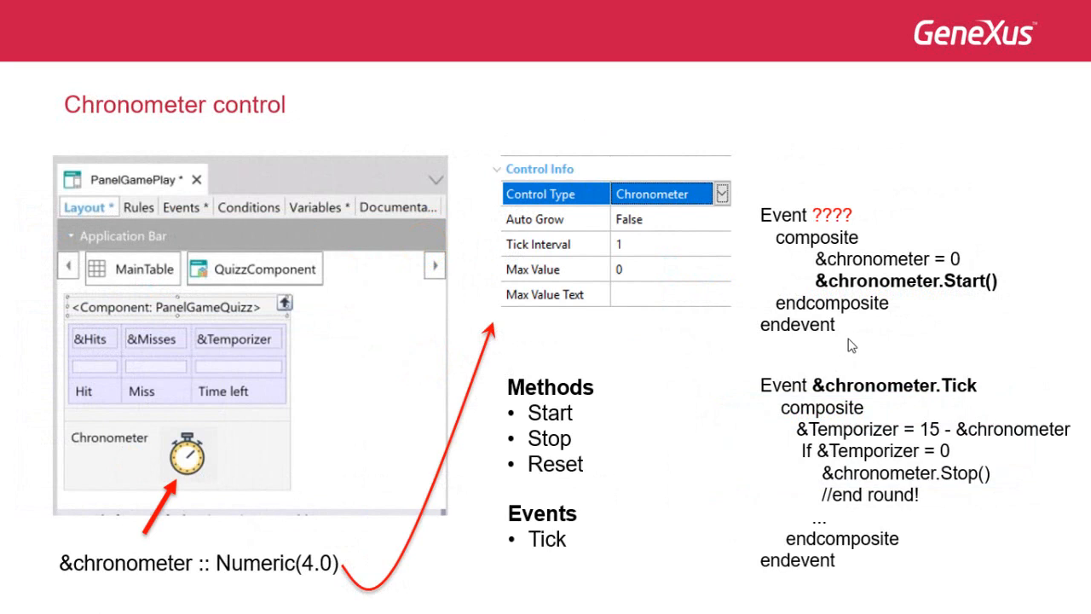